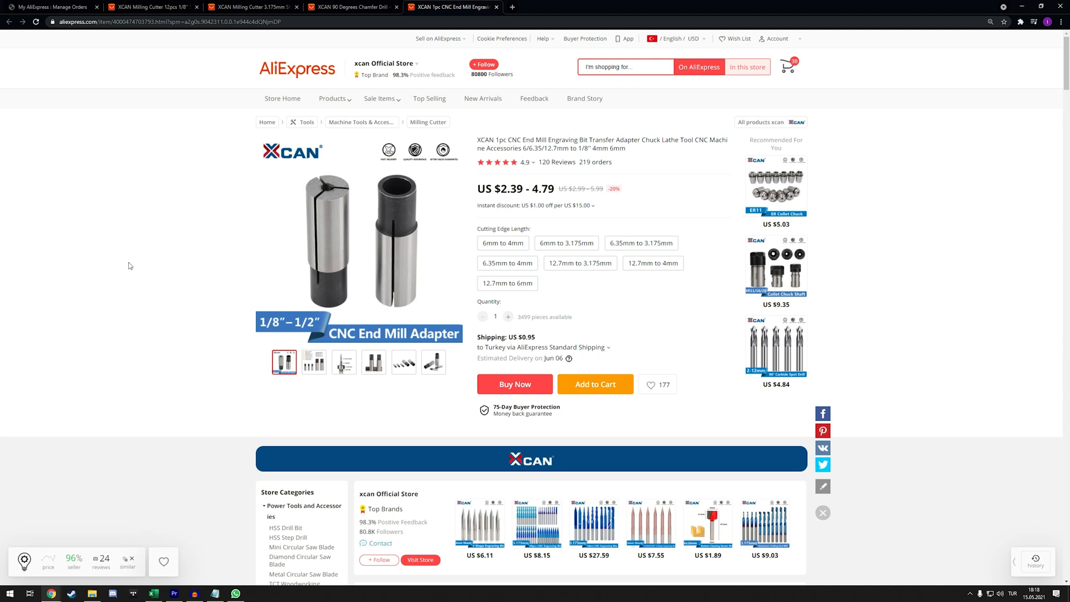
{"action": "mouse_move", "coordinate": [129, 240]}
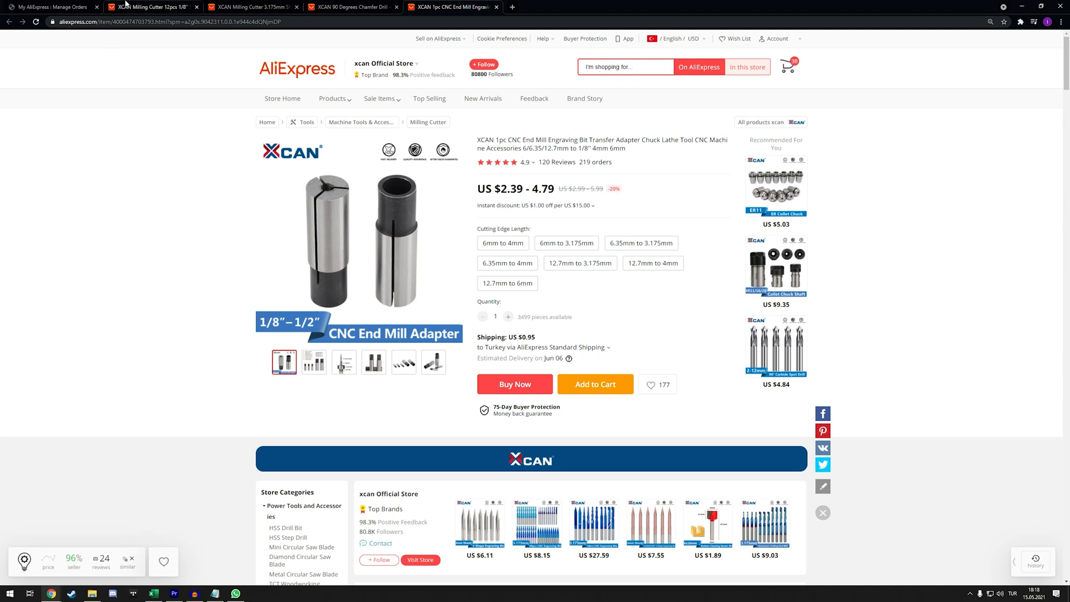
- Switch to the 'XCAN Milling Cutter 12pcs 1/8"' tab showing the 3.175 mm engraving bit listing at $23.79
{"action": "left_click", "coordinate": [150, 7]}
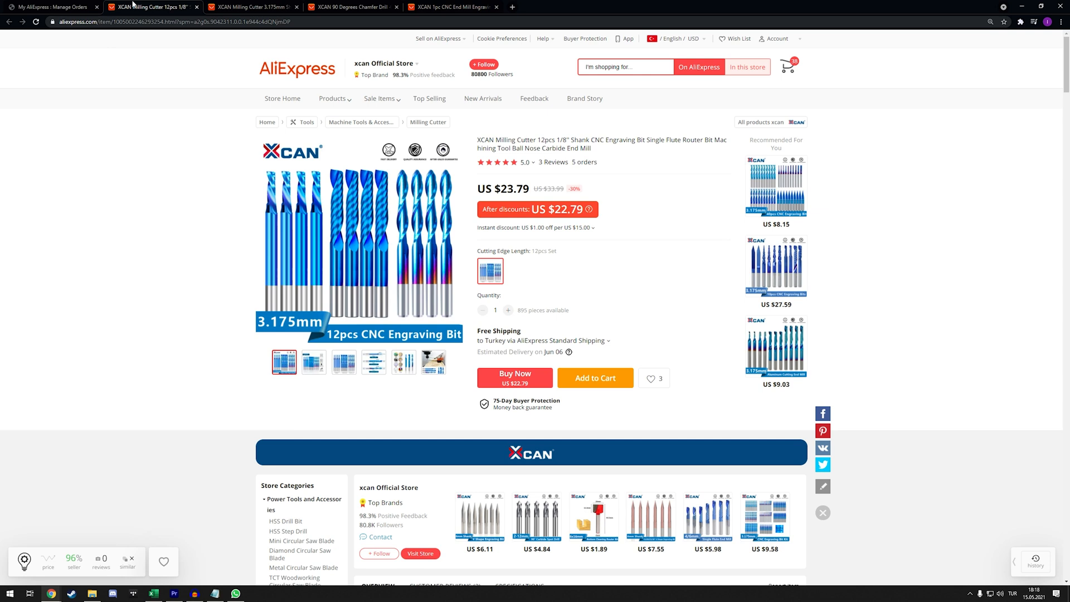
{"action": "mouse_move", "coordinate": [134, 5]}
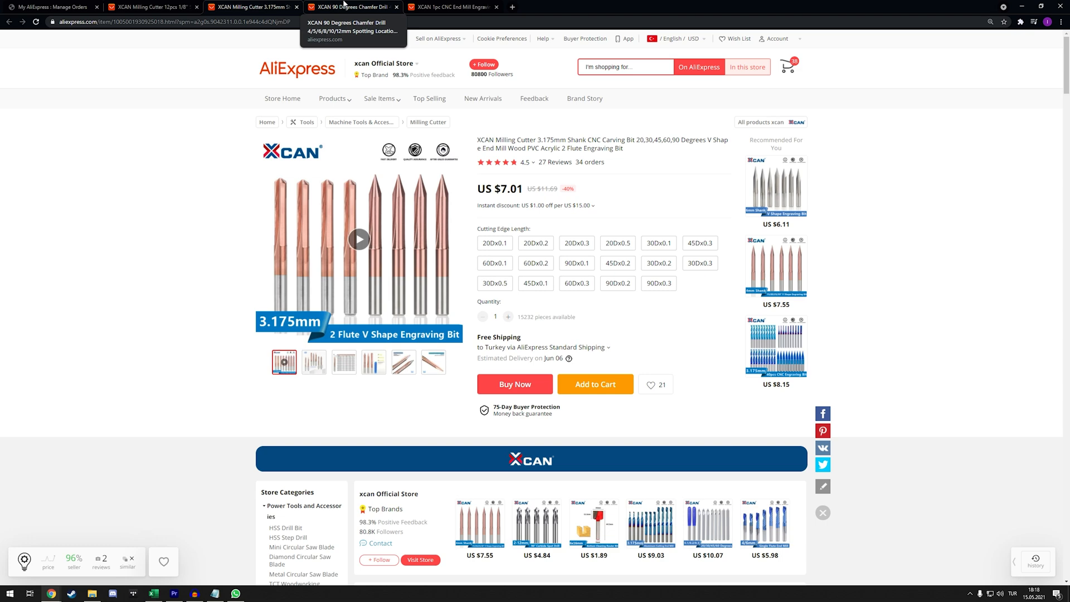
- Switch to the 'XCAN Milling Cutter 3.175mm Shank' tab showing the V-shape engraving bit listing
{"action": "left_click", "coordinate": [351, 7]}
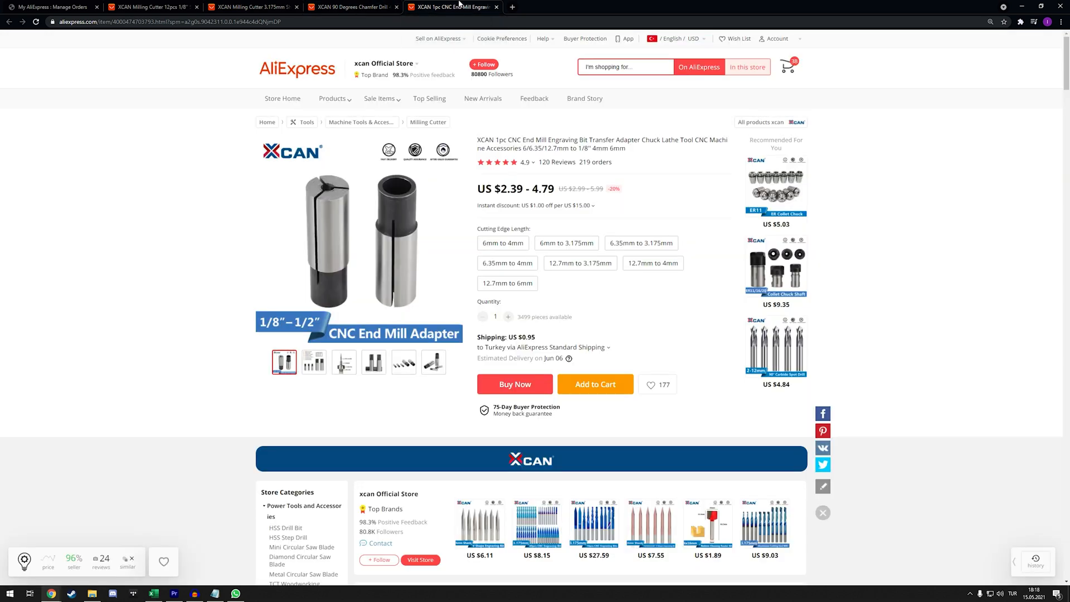
{"action": "mouse_move", "coordinate": [580, 4]}
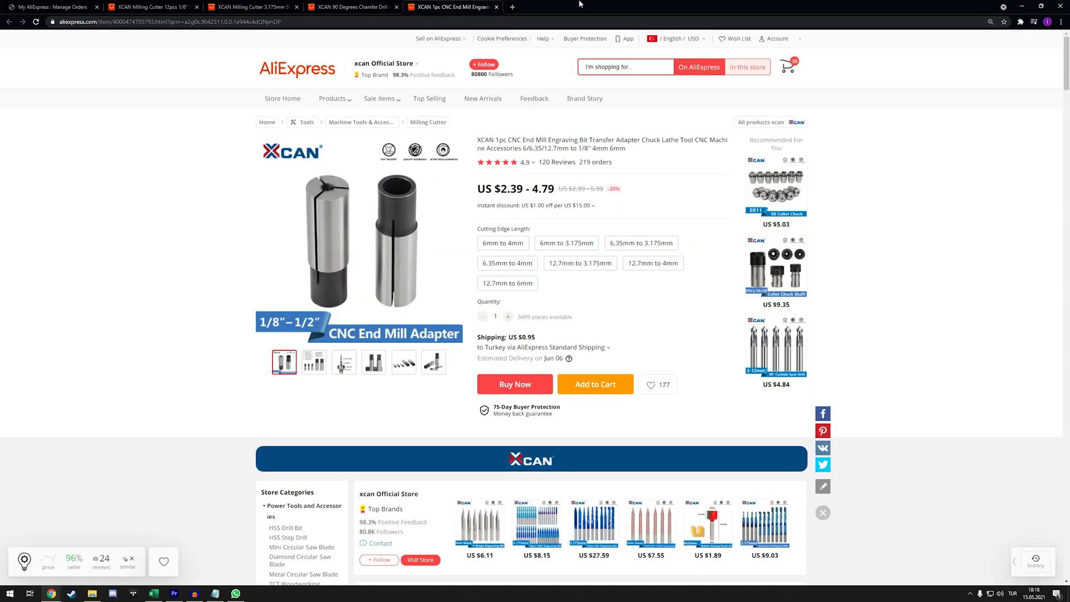
{"action": "mouse_move", "coordinate": [588, 4]}
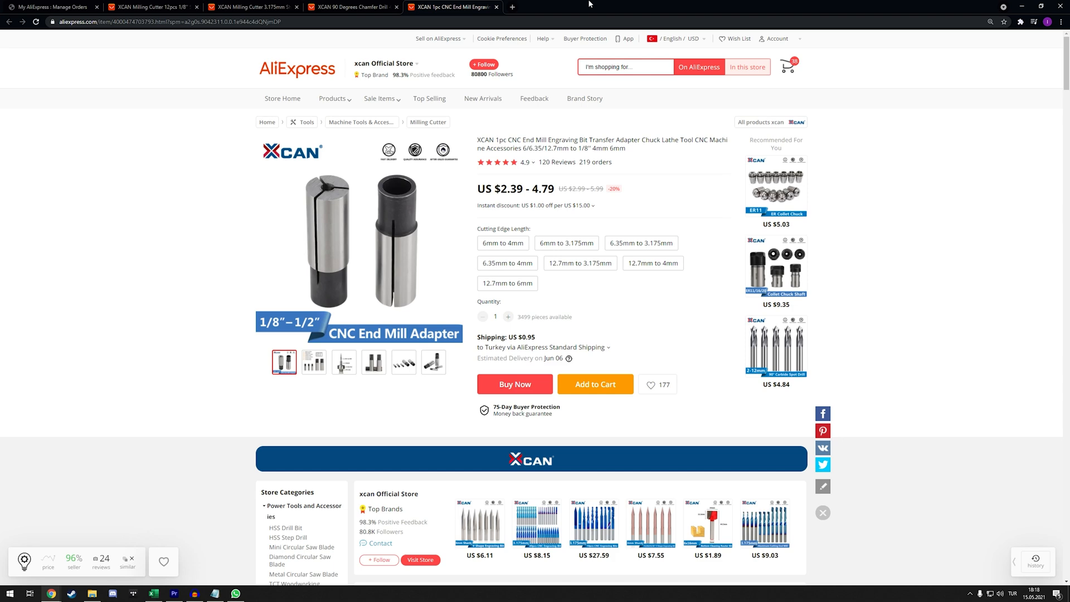